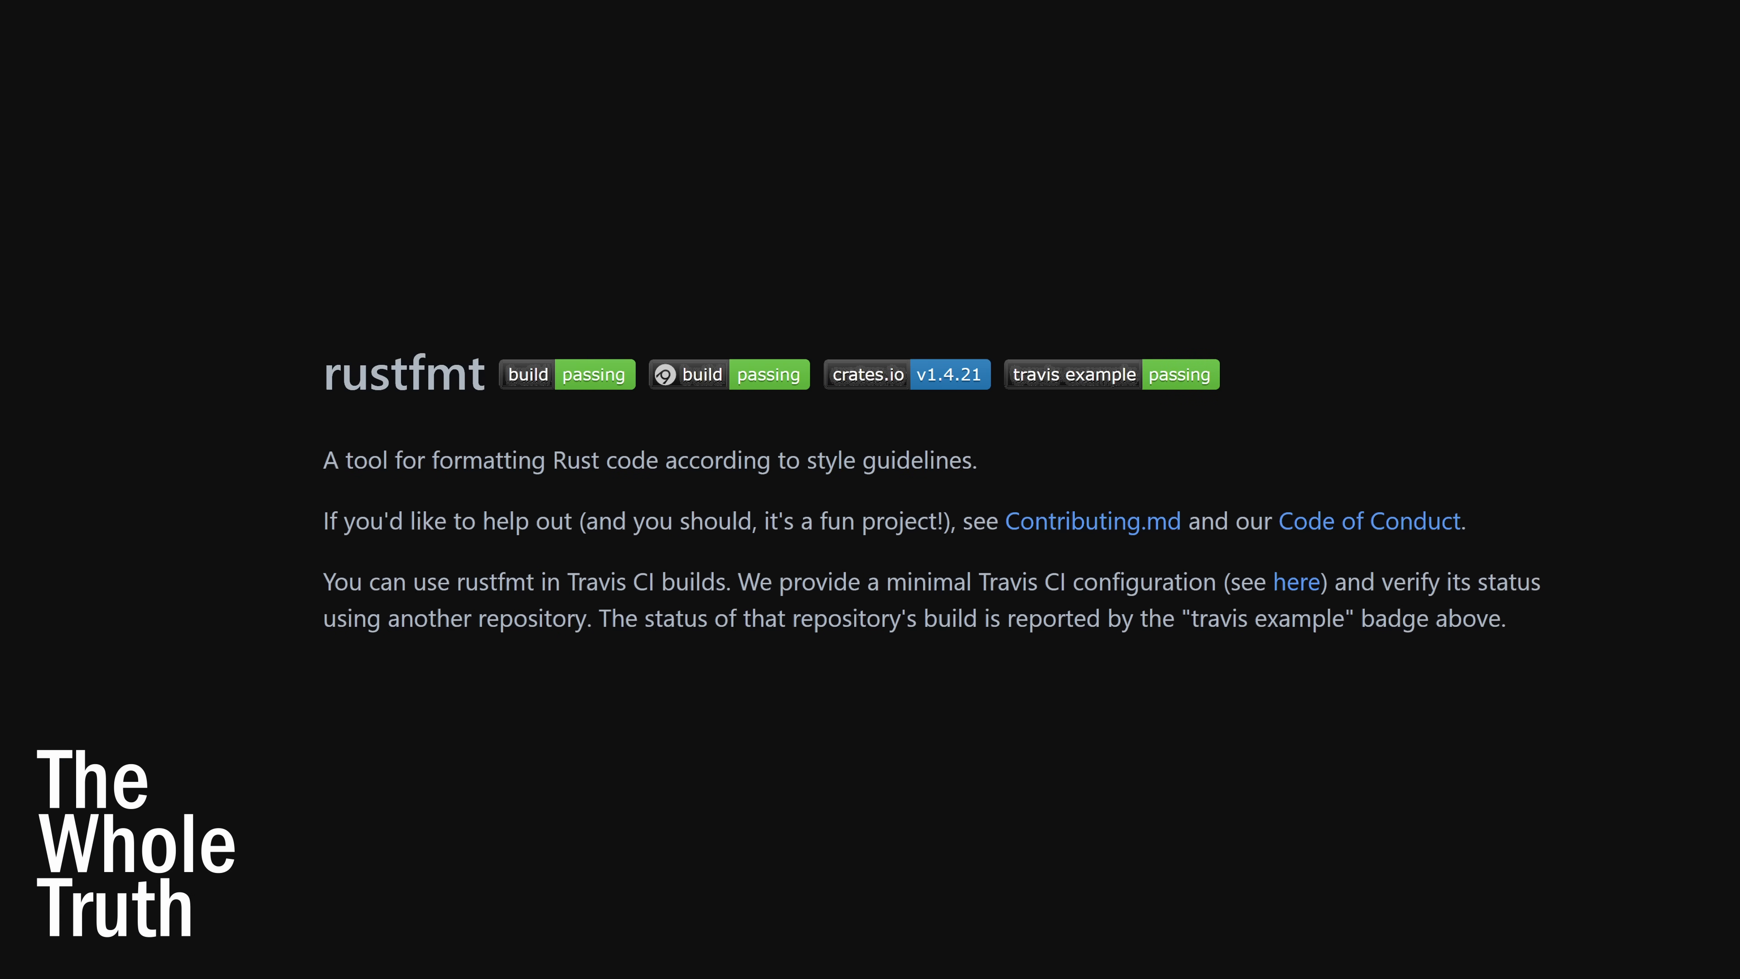
- Show src/SDL_list.c from the SDL repository with the SDL_ListAdd and SDL_ListPop functions visible
{"action": "left_click", "coordinate": [139, 446]}
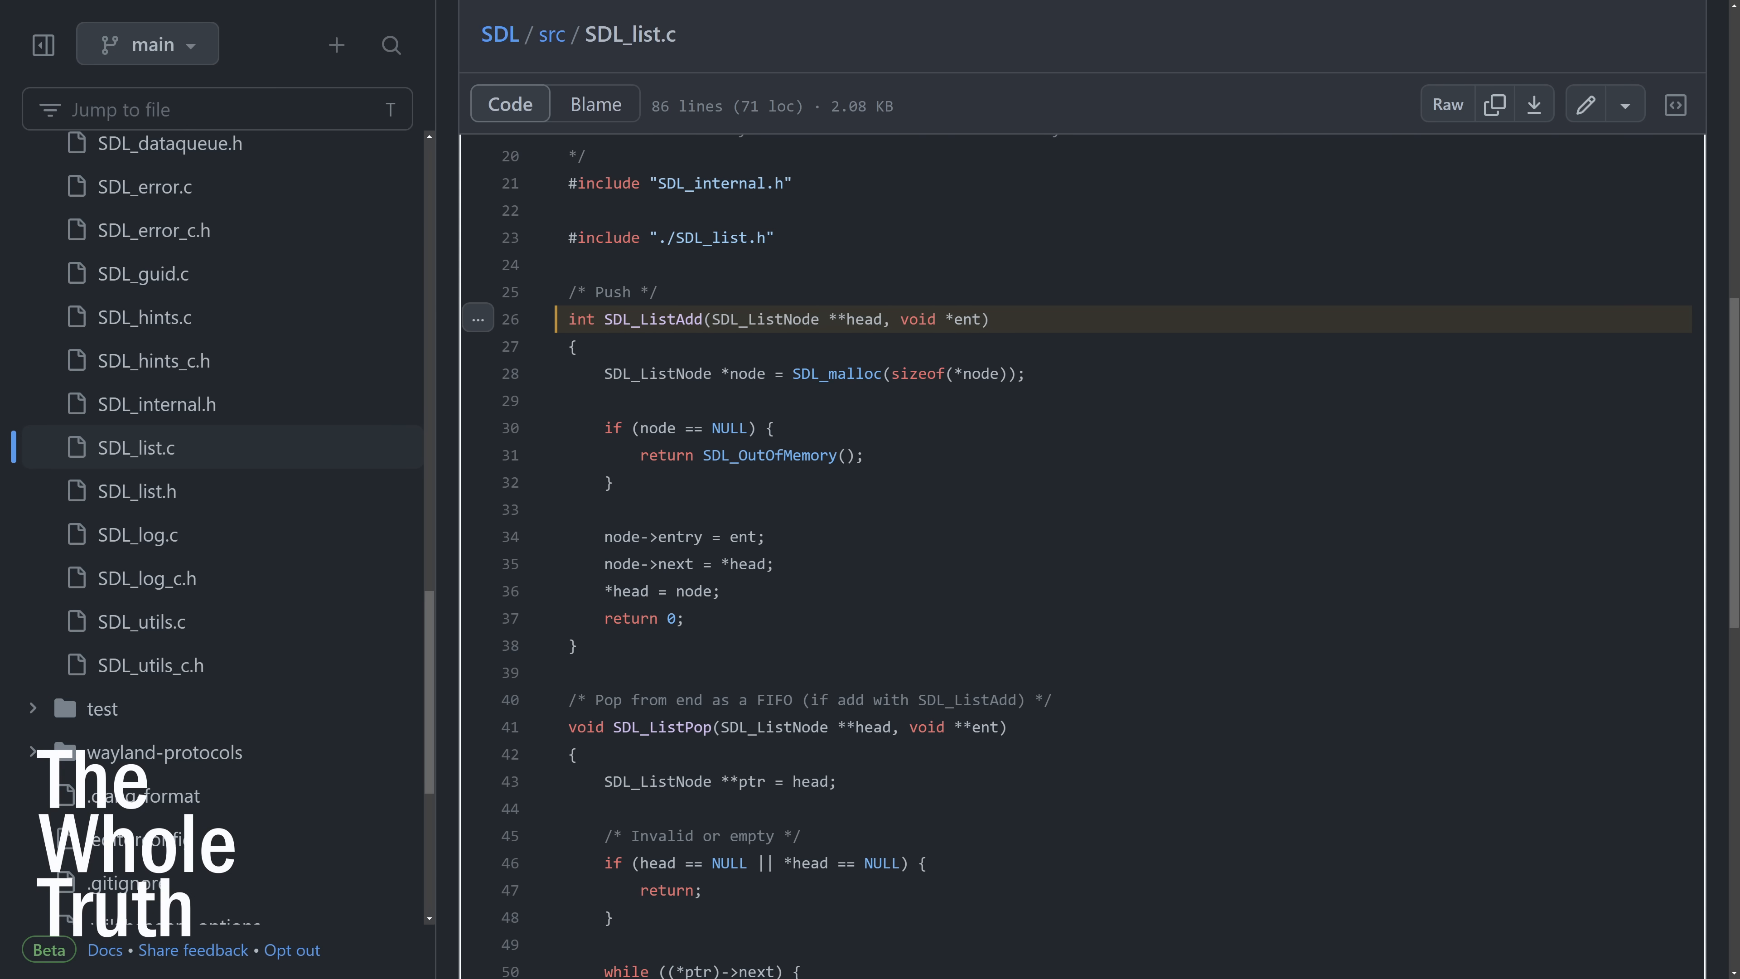